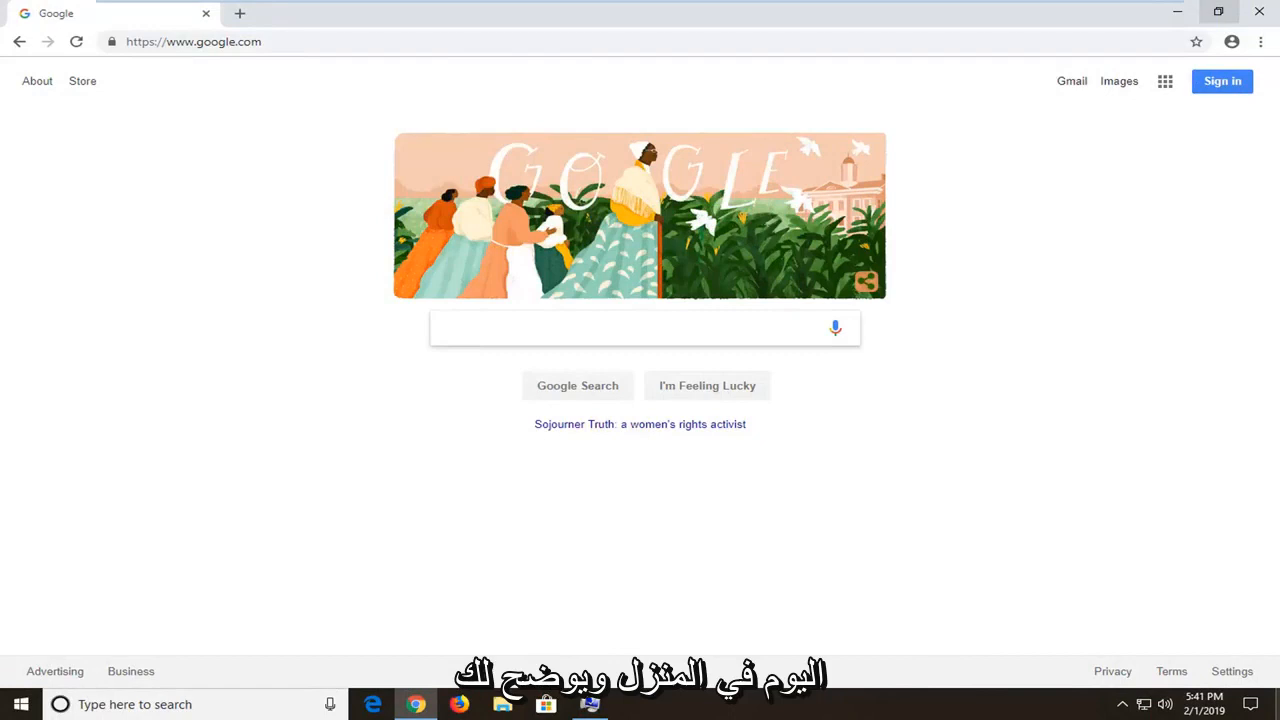
Open About Chrome from the Chrome menu so it updates to version 72.0.3626.81
left_click(640, 327)
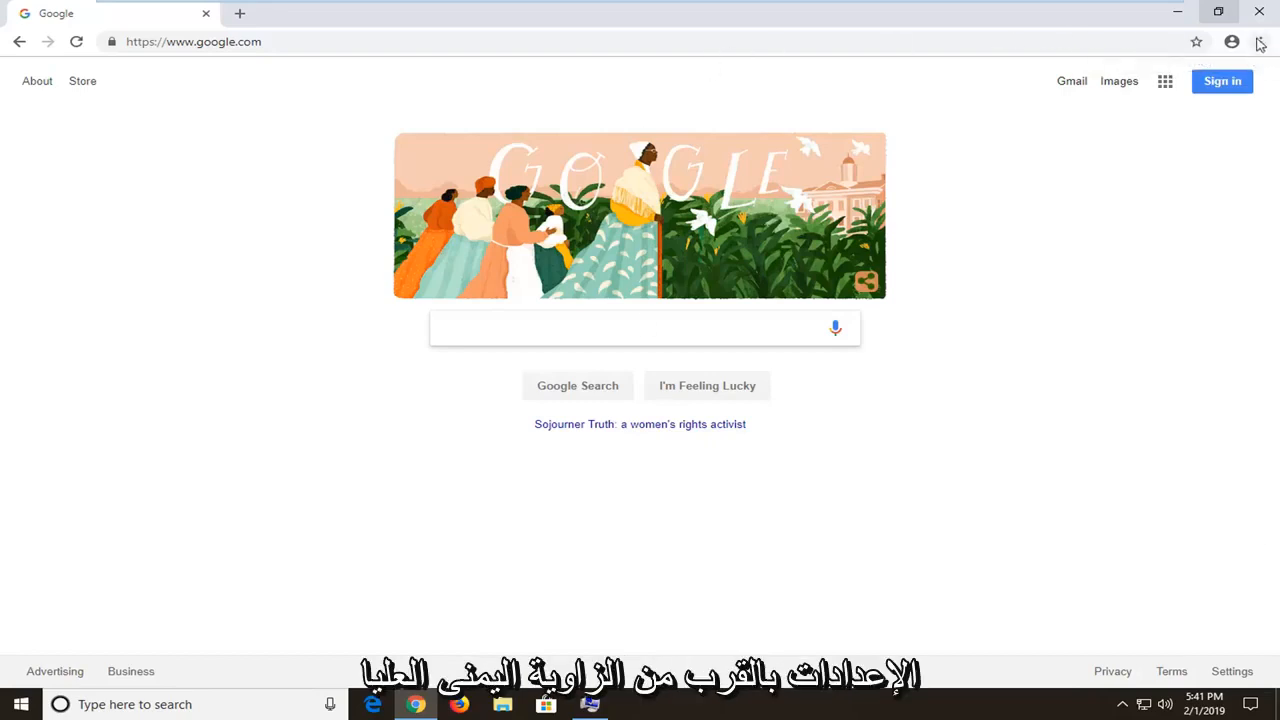
left_click(1259, 42)
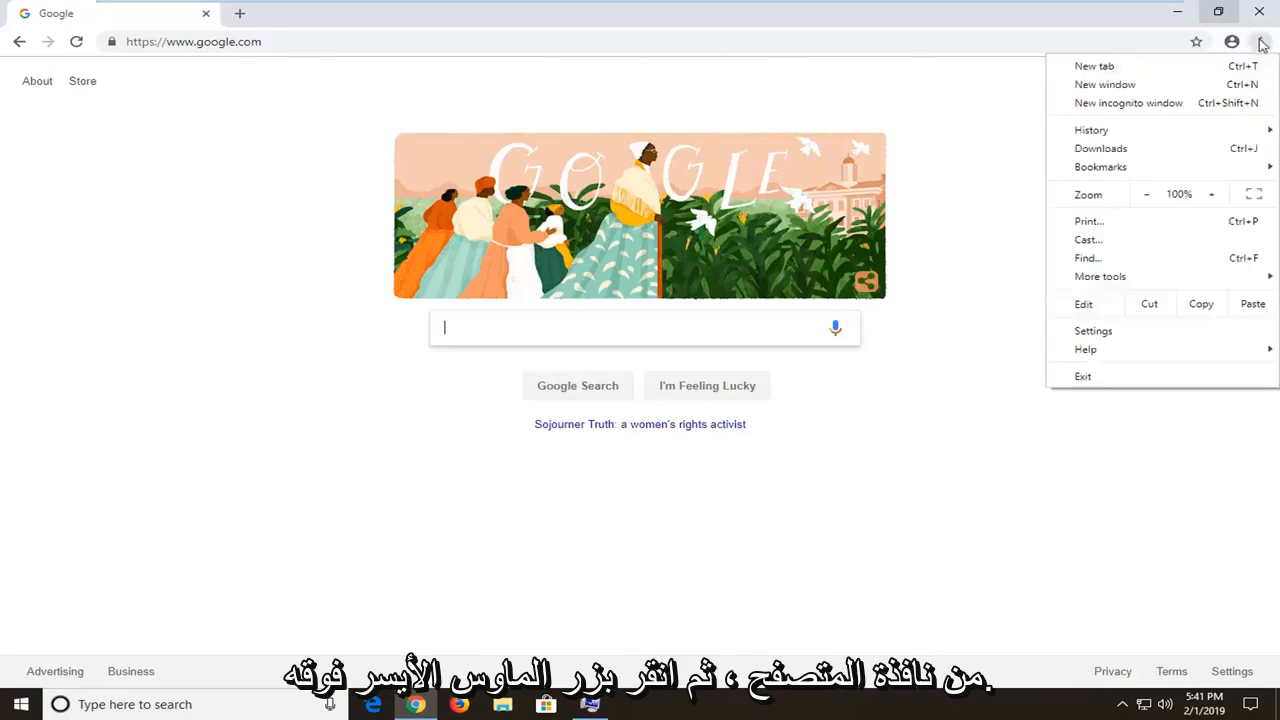
mouse_move(1085, 349)
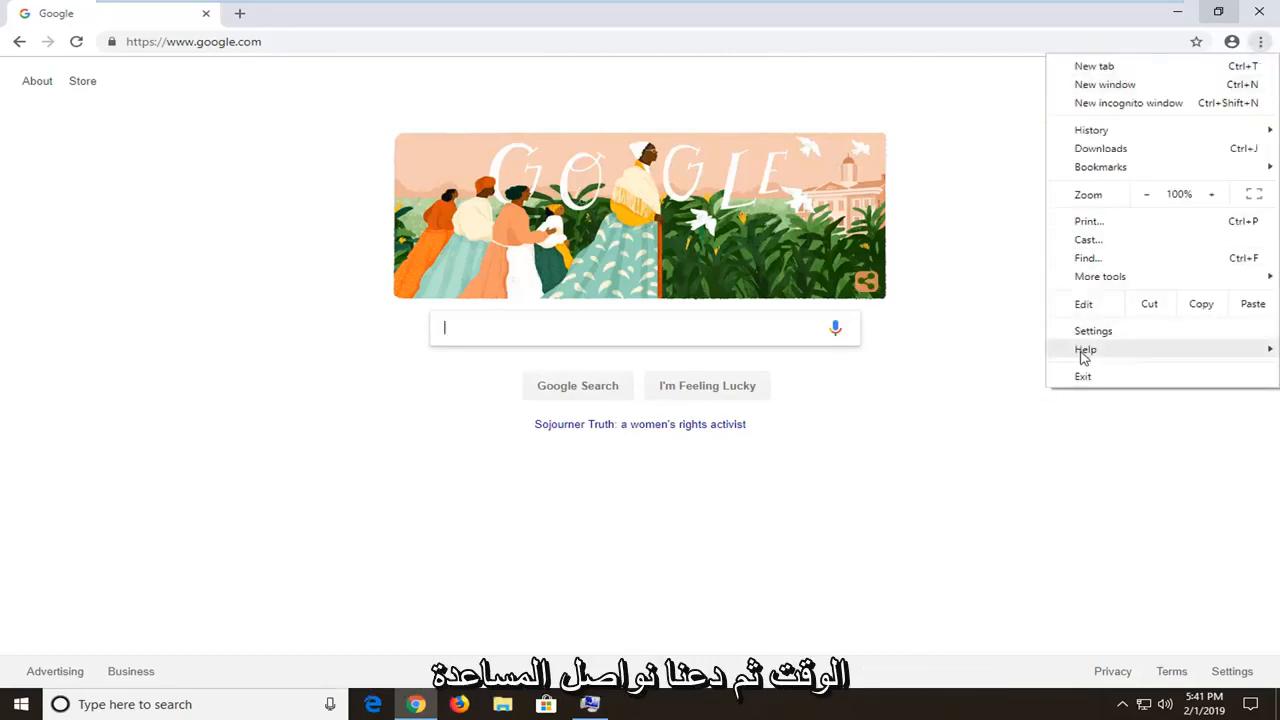
left_click(928, 355)
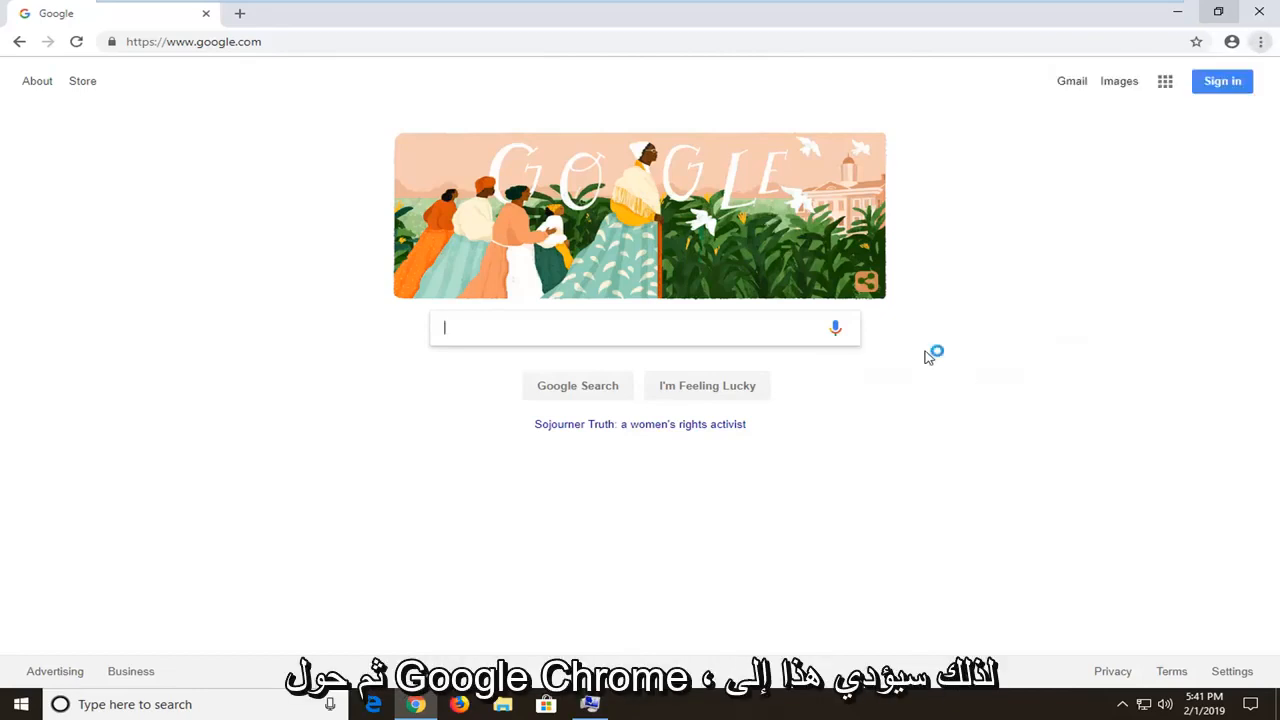
left_click(239, 13)
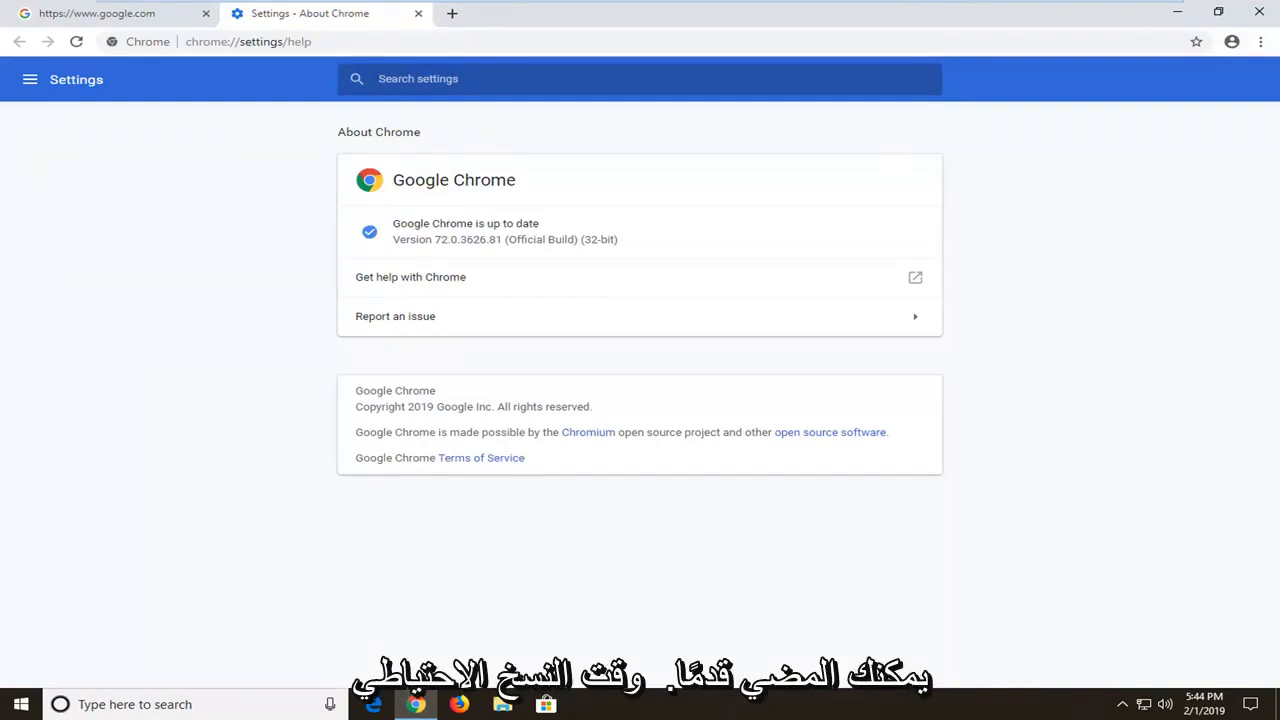
Open Chrome's main Settings page from the browser menu
left_click(1260, 42)
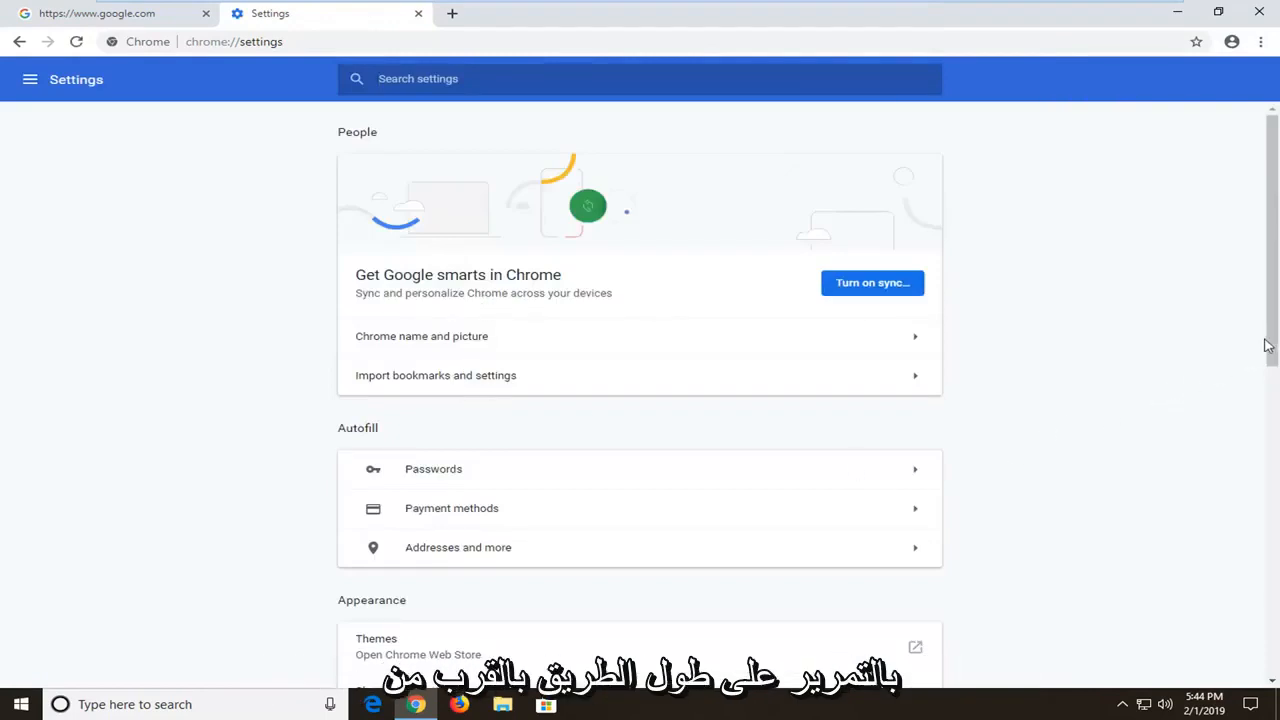
mouse_move(1257, 517)
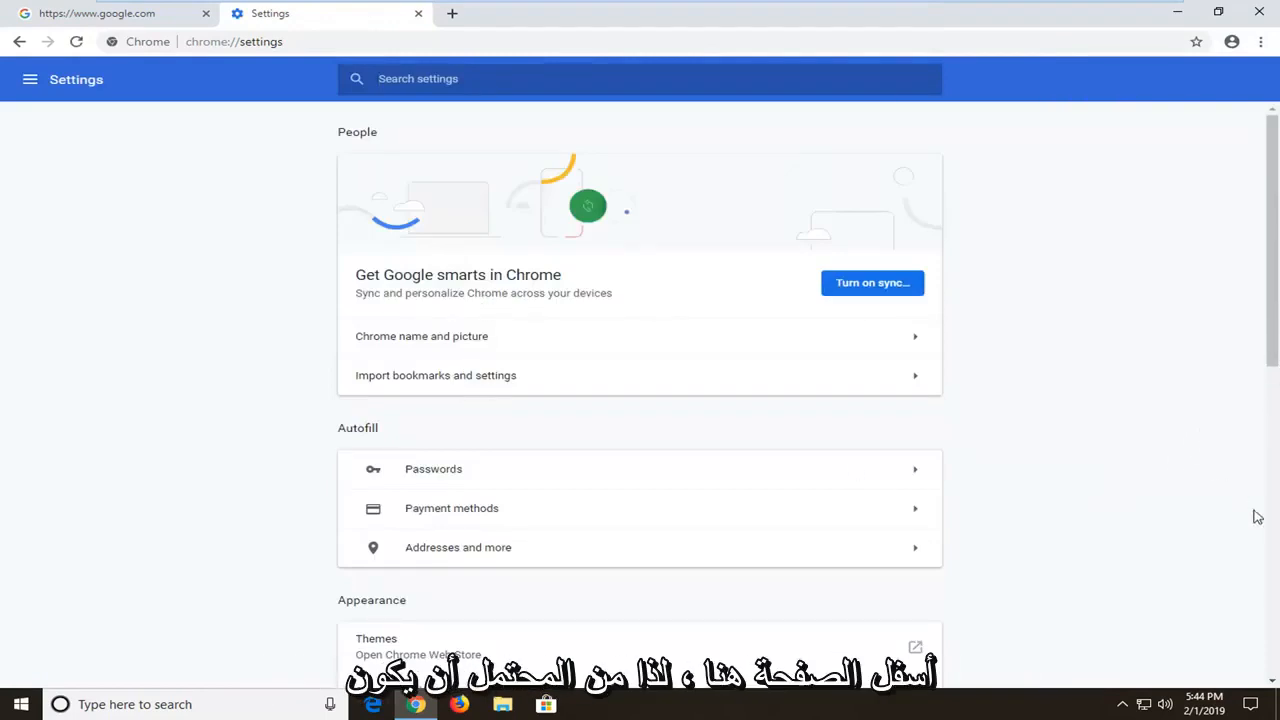
mouse_move(1124, 481)
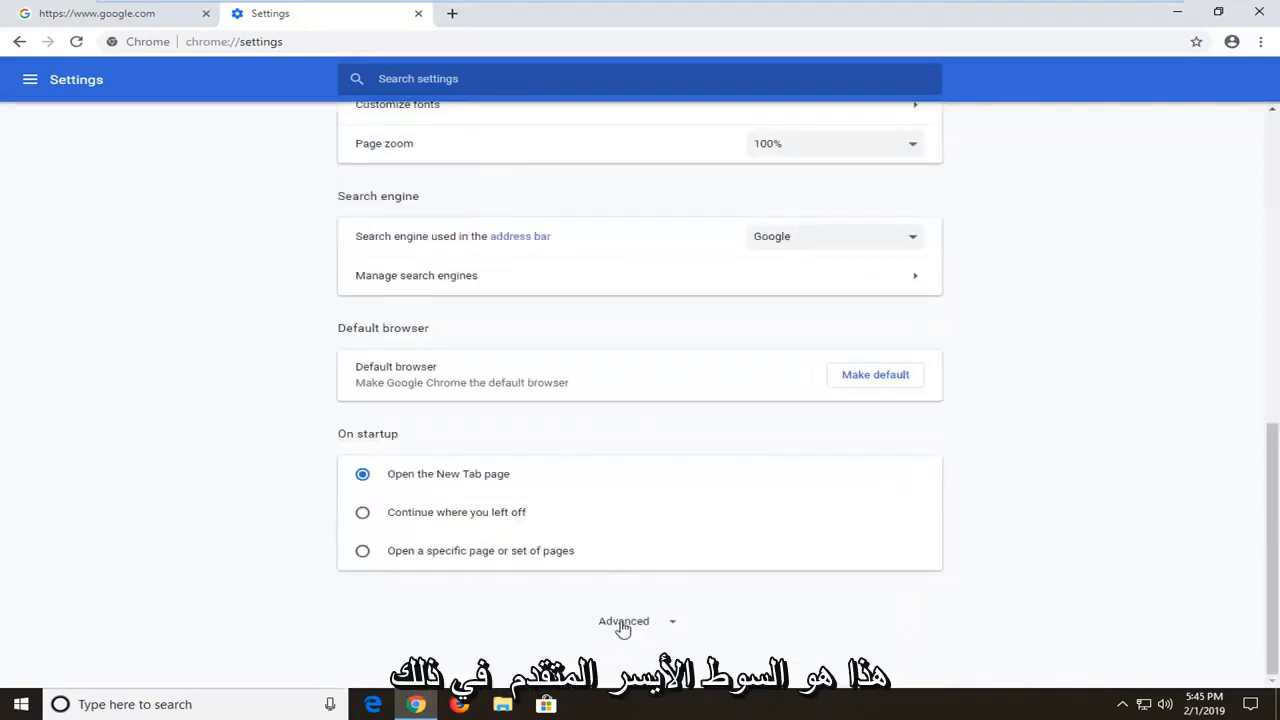
Expand Advanced settings and scroll down through Privacy and security
left_click(623, 621)
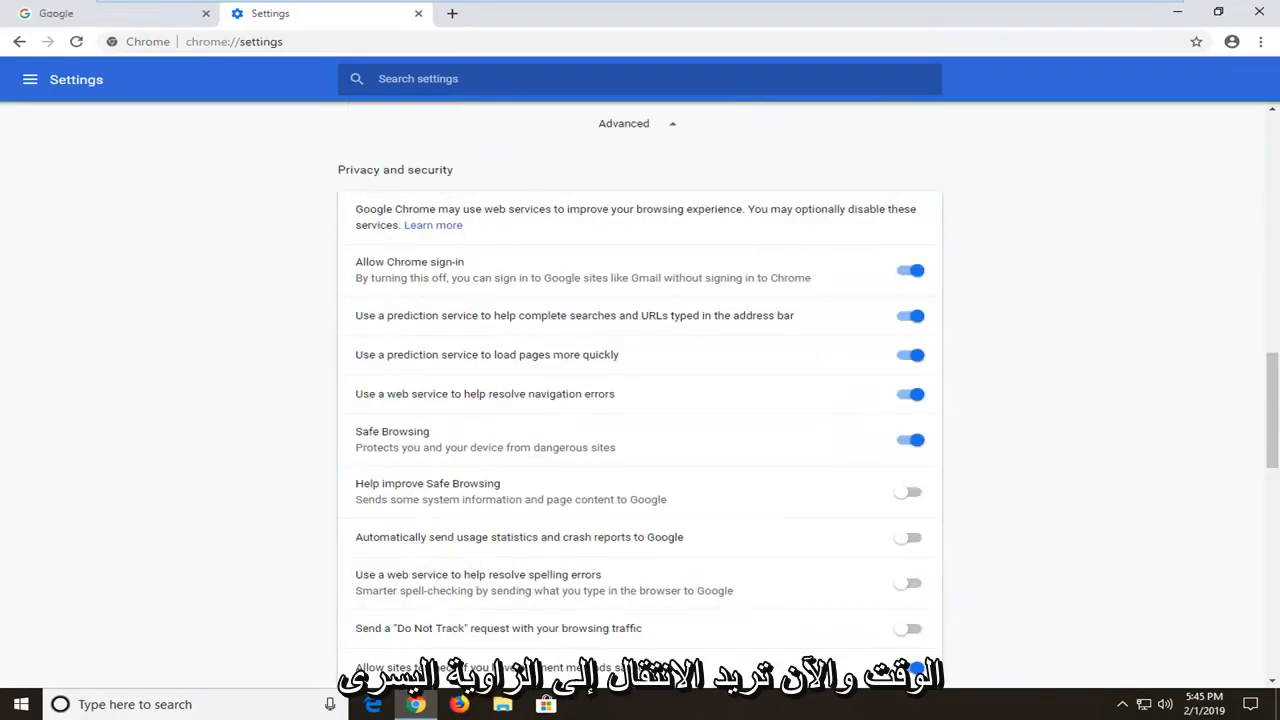
scroll("down", 3)
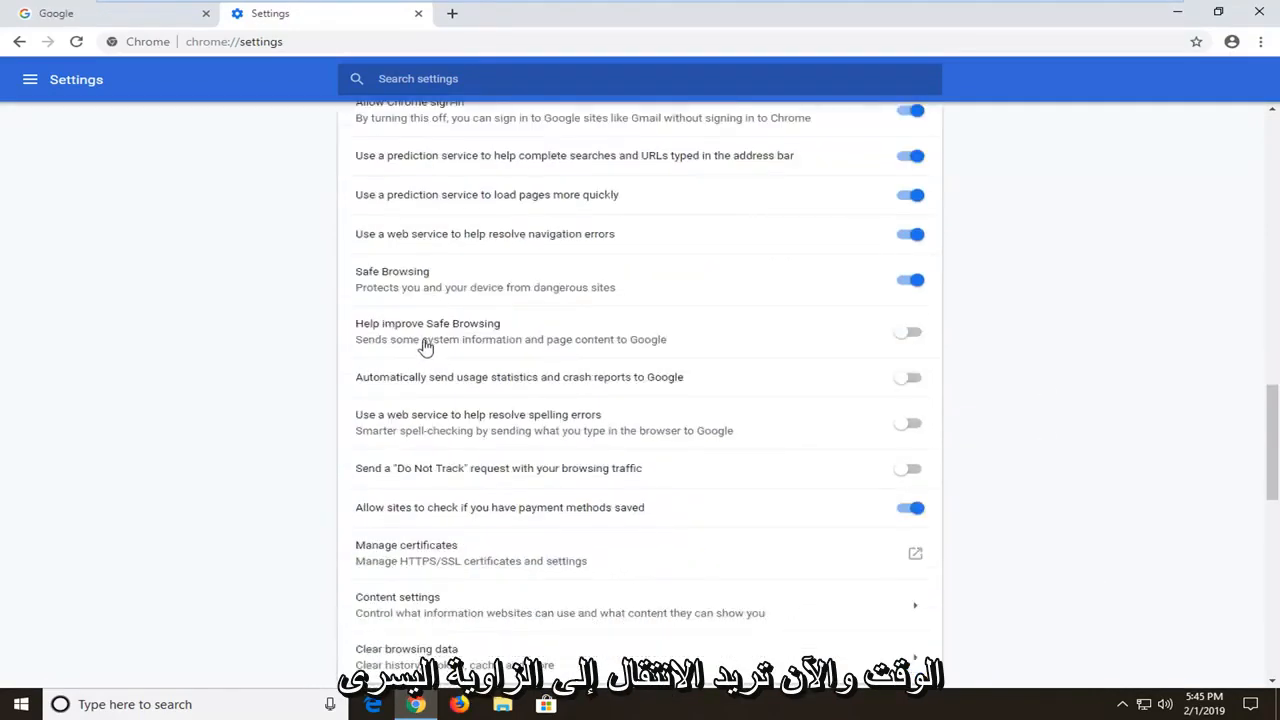
scroll("down", 3)
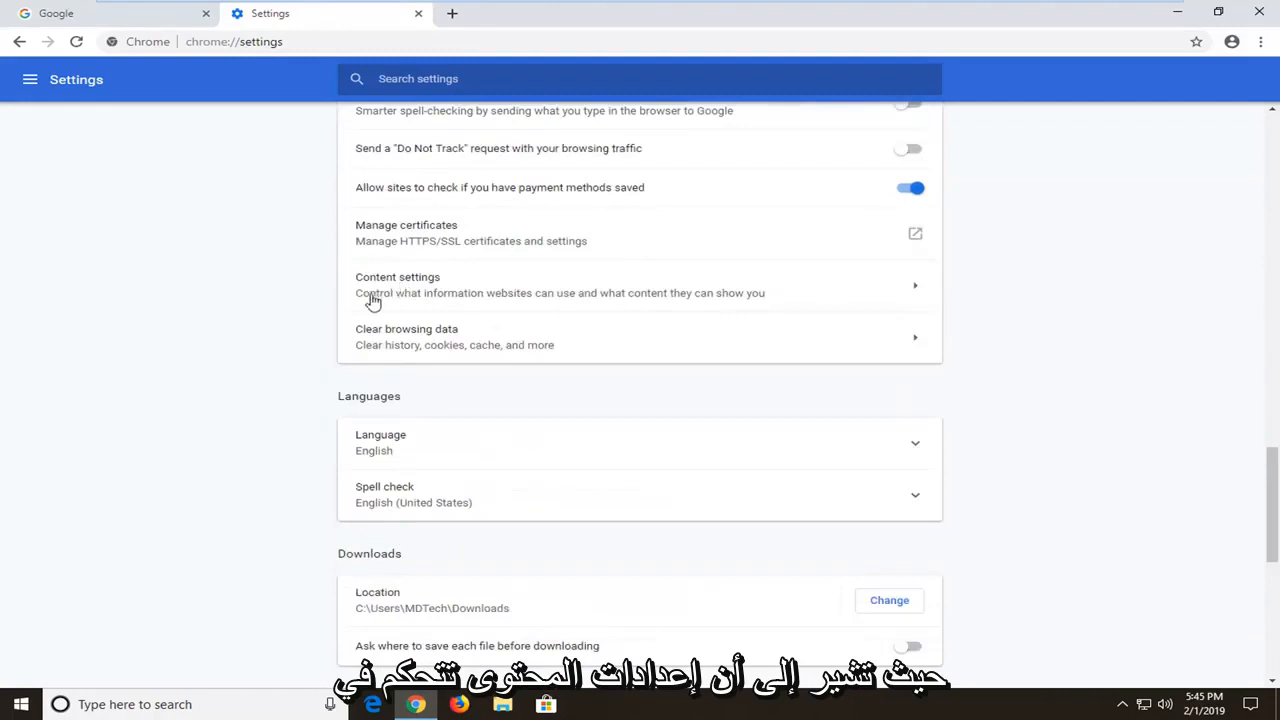
mouse_move(707, 303)
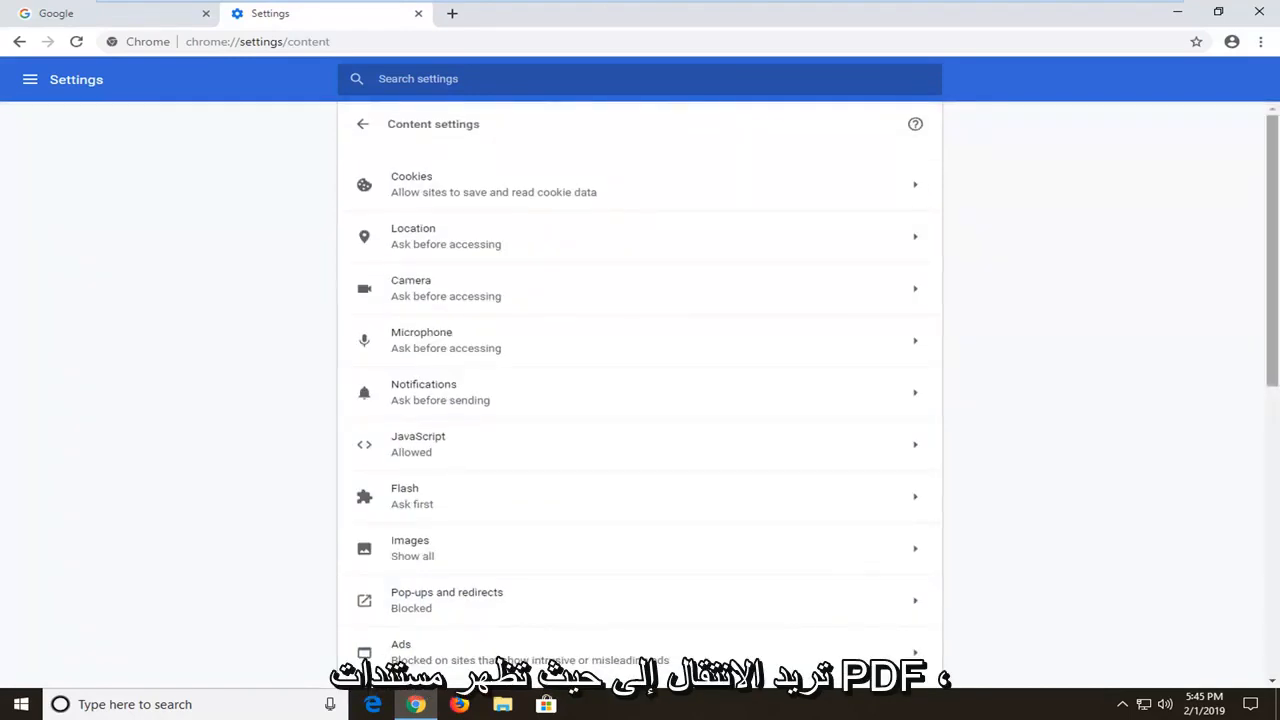
Scroll the Content settings list and open PDF documents
scroll("down", 3)
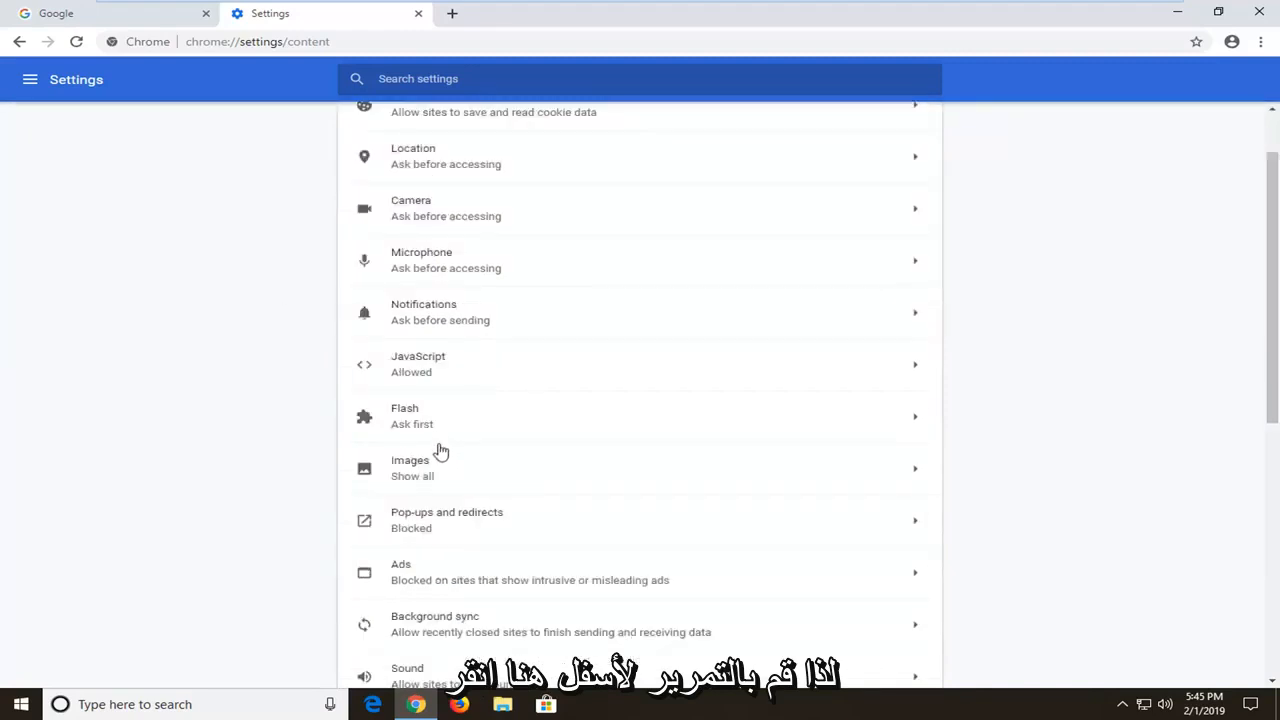
scroll("down", 3)
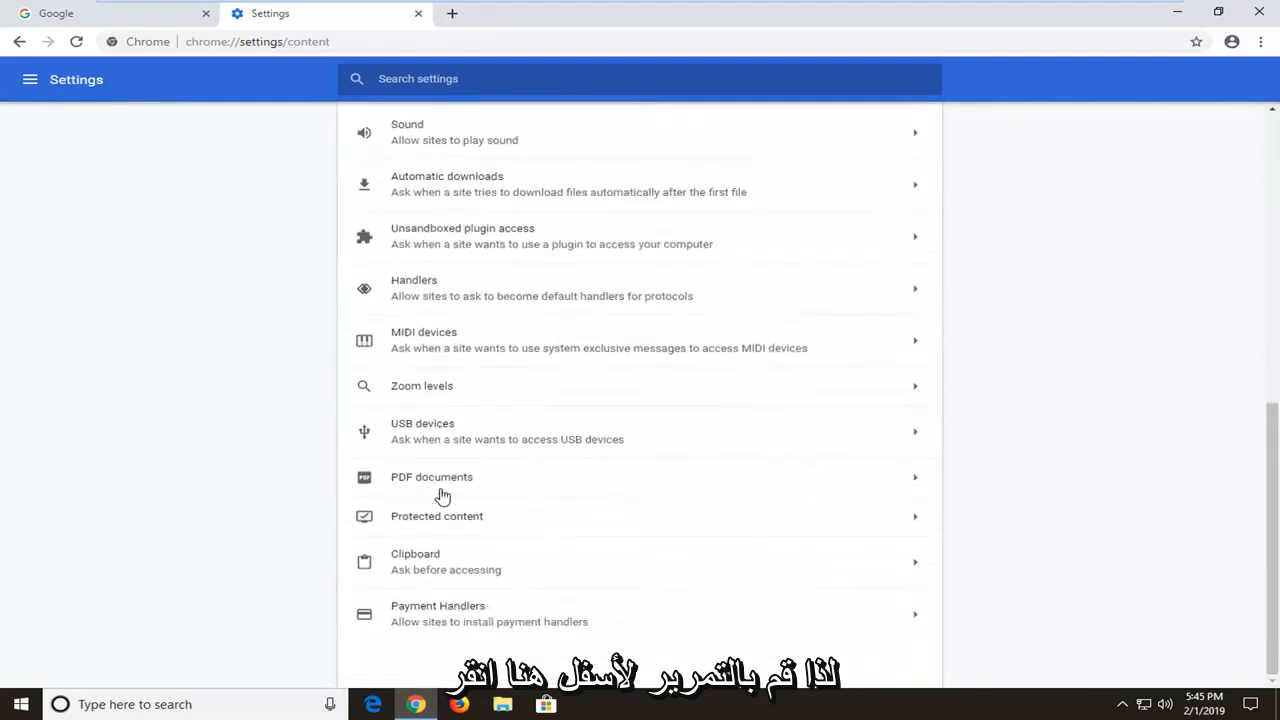
left_click(431, 477)
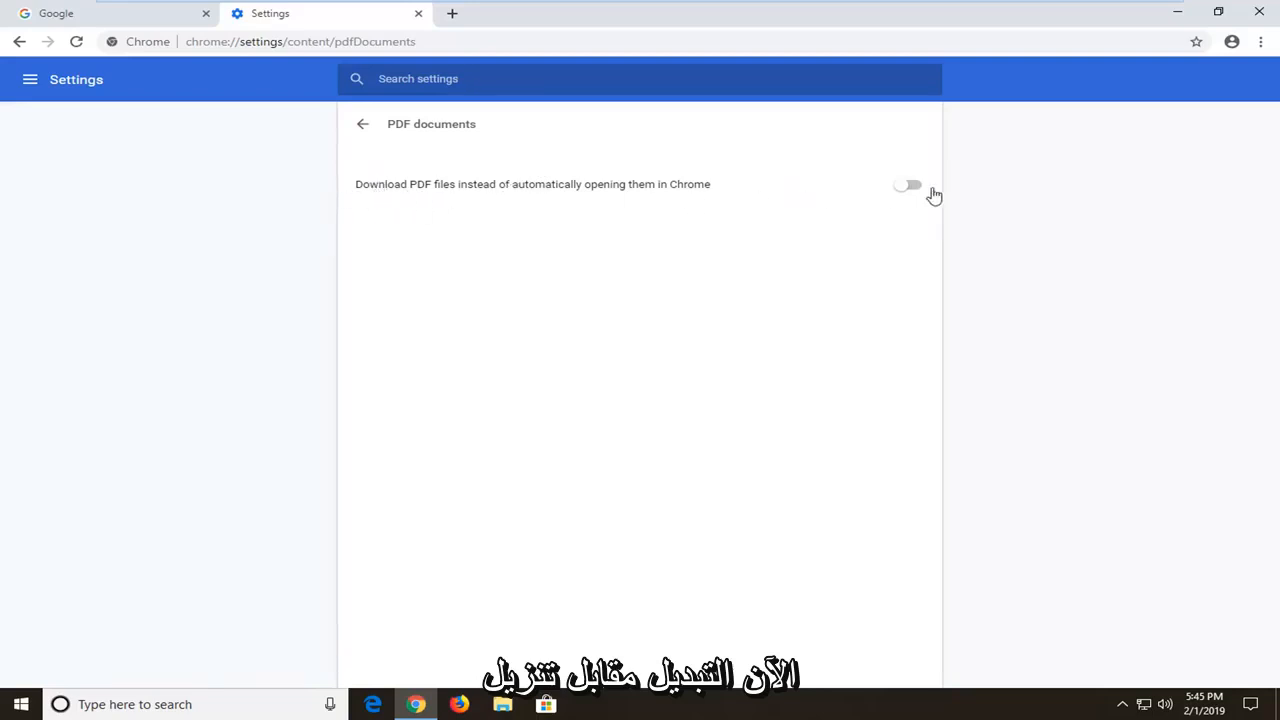
mouse_move(448, 193)
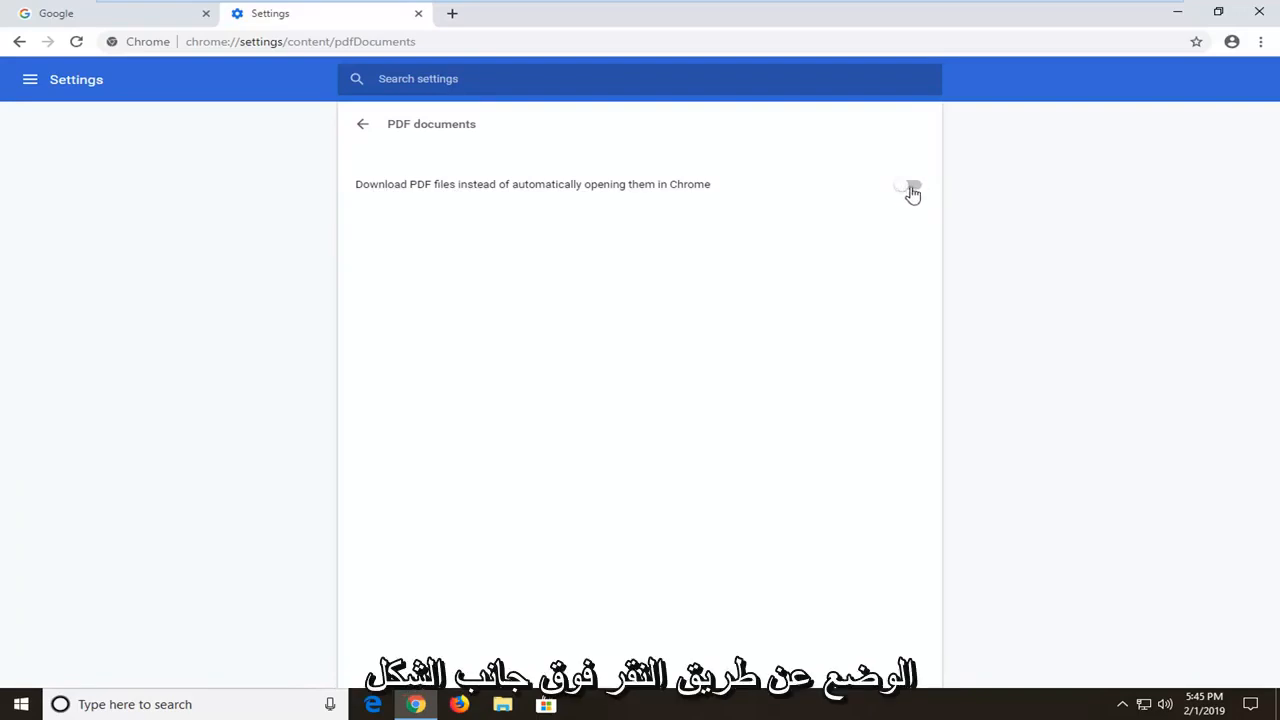
Switch on 'Download PDF files instead of automatically opening them in Chrome'
left_click(910, 184)
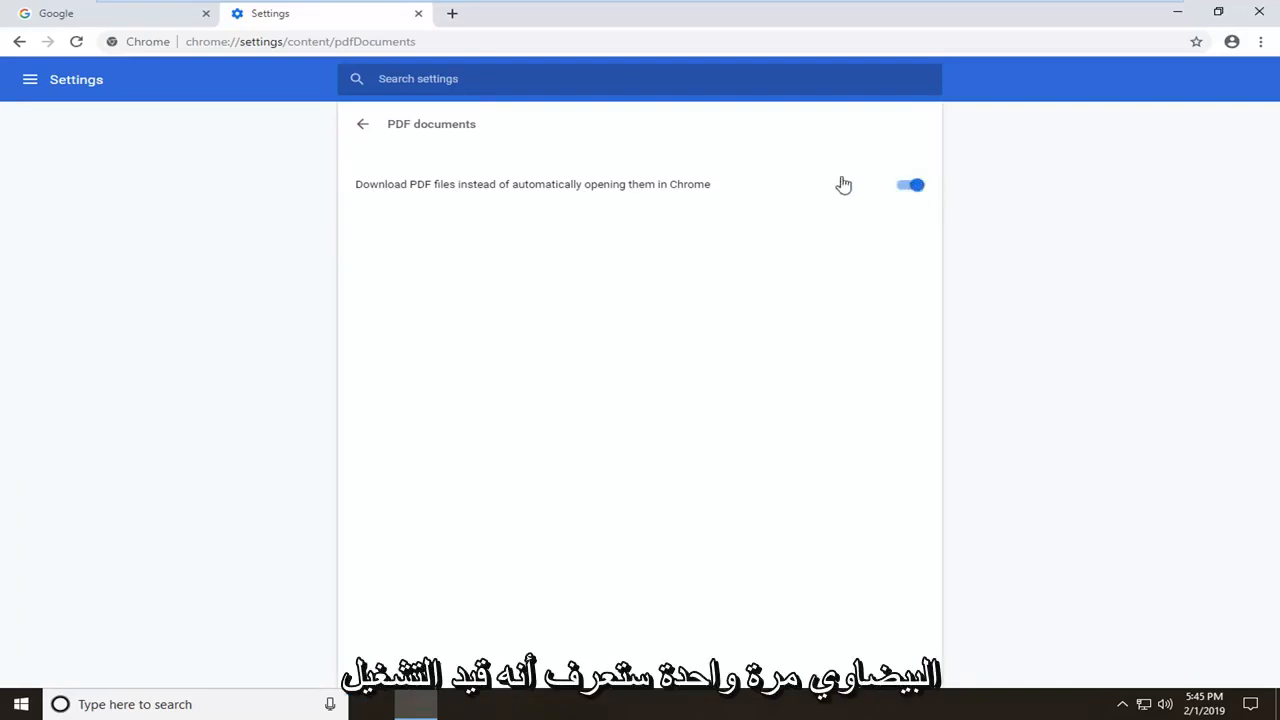
left_click(910, 184)
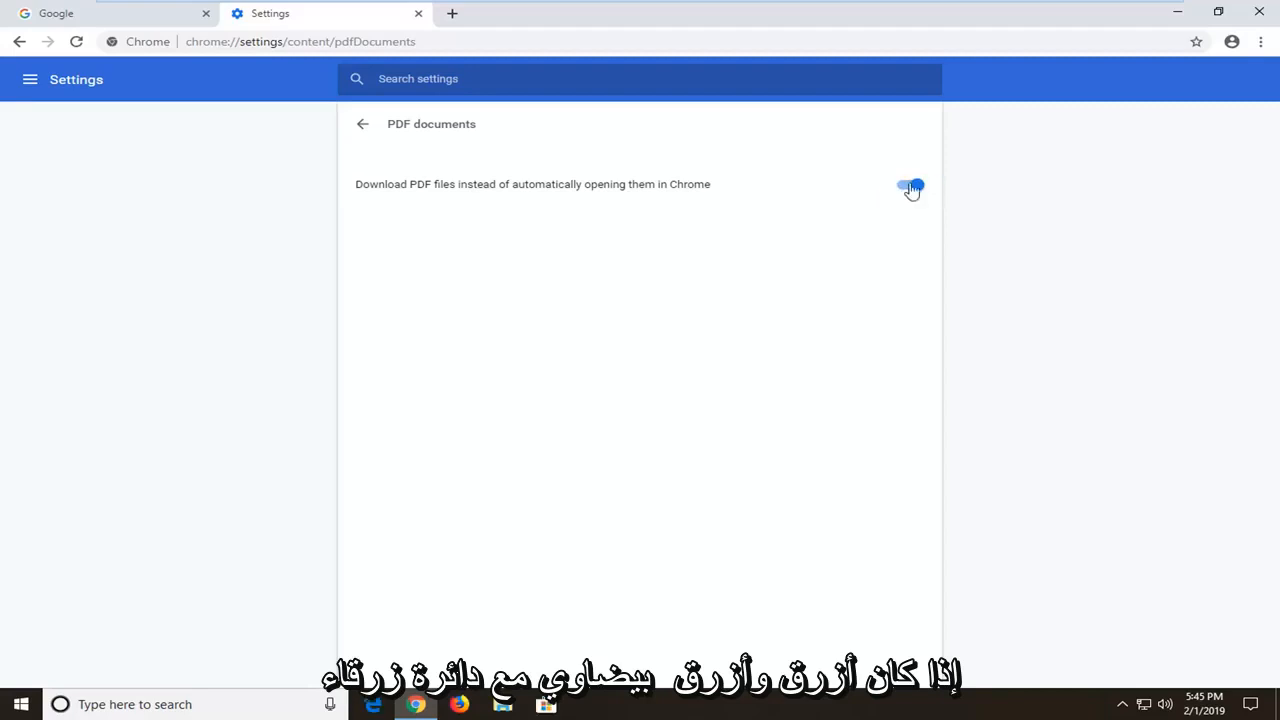